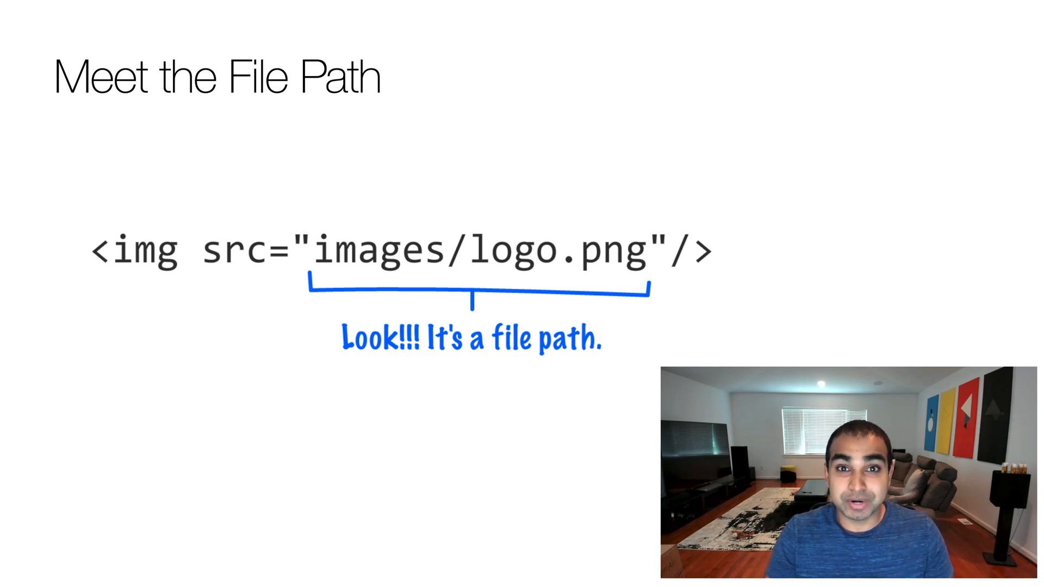
pyautogui.press('Right')
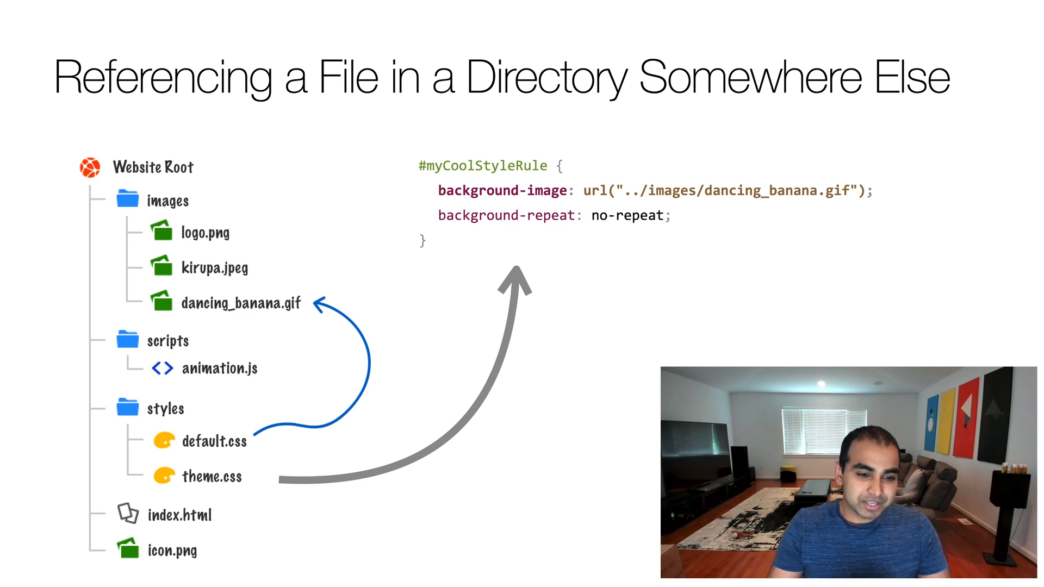